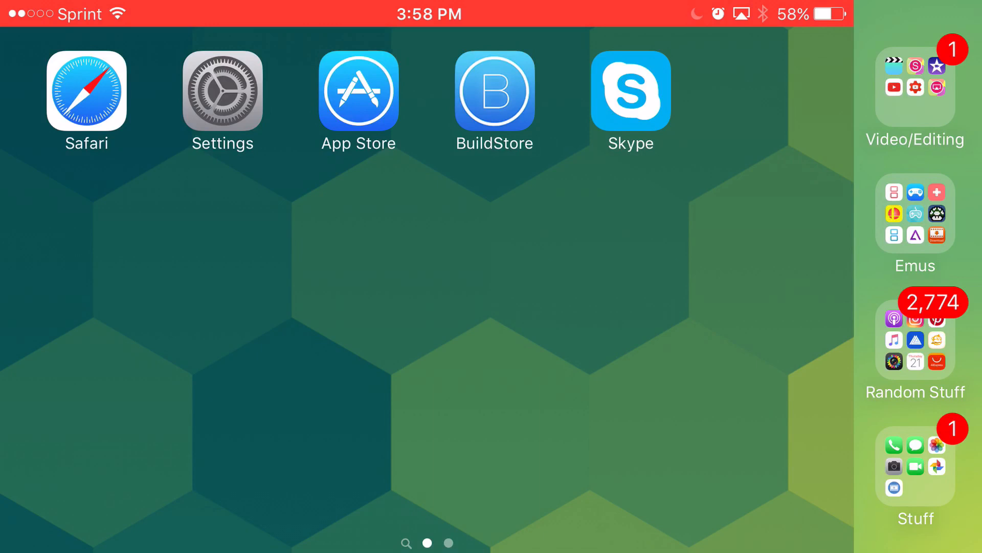
- Launch Safari from the home screen to load emu4ios.net
left_click(86, 92)
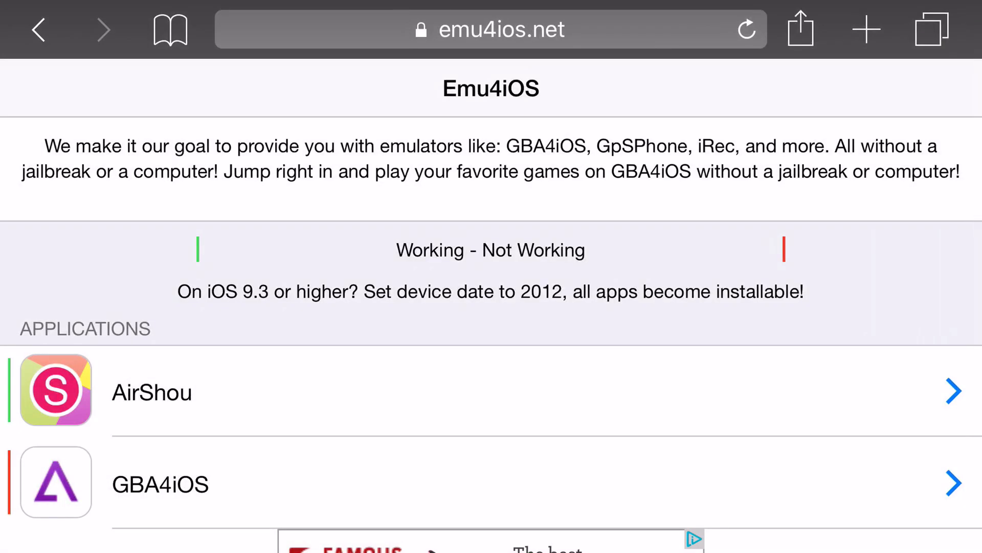
- Scroll to nds4ios, request its download with GET and confirm the Install prompt
scroll("down", 3)
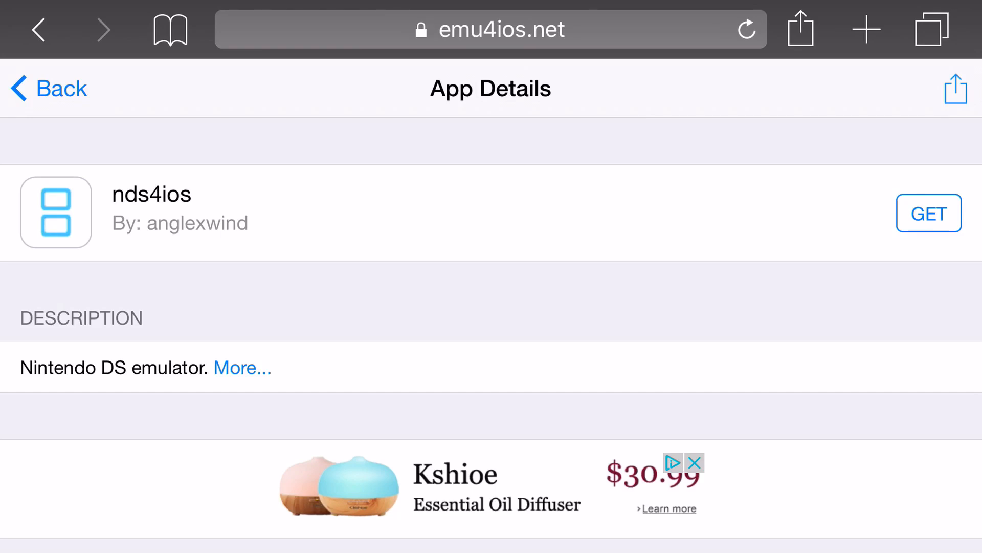
left_click(929, 213)
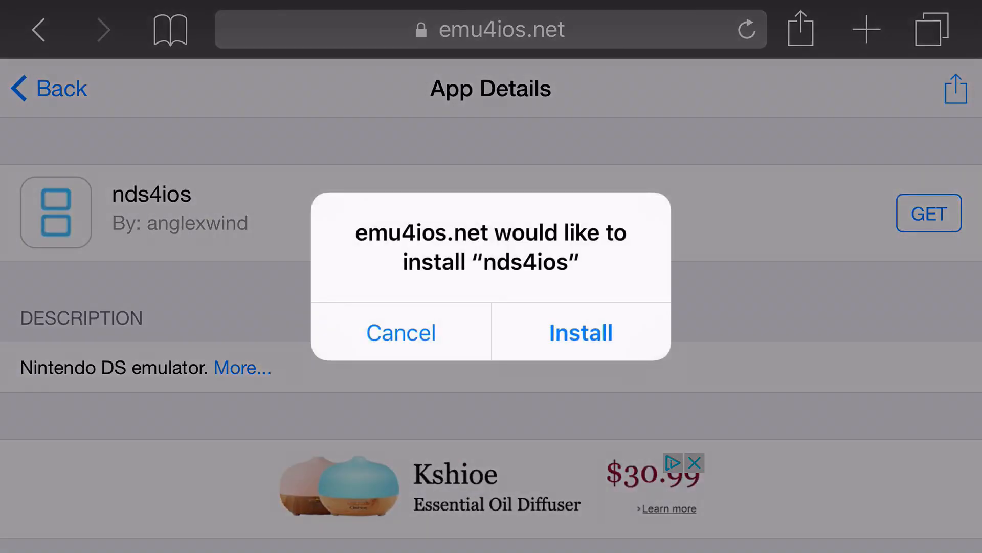
left_click(579, 331)
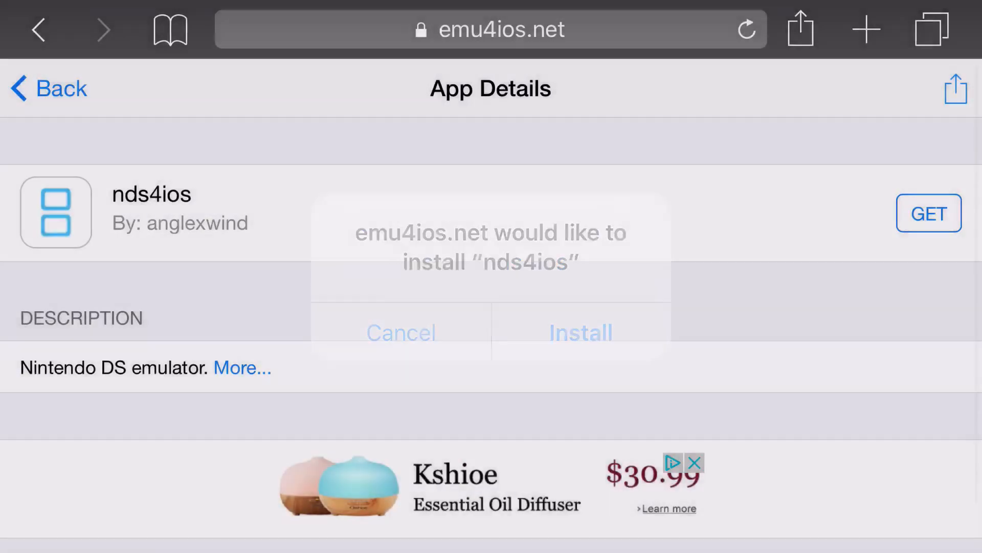
left_click(579, 332)
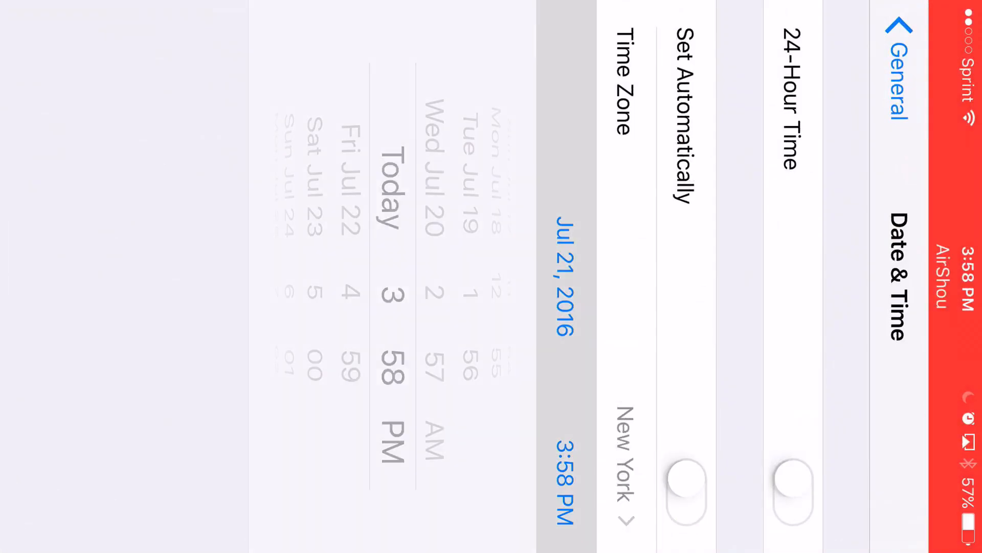
- Spin the Date & Time wheel back several years from July 2016
scroll("down", 3)
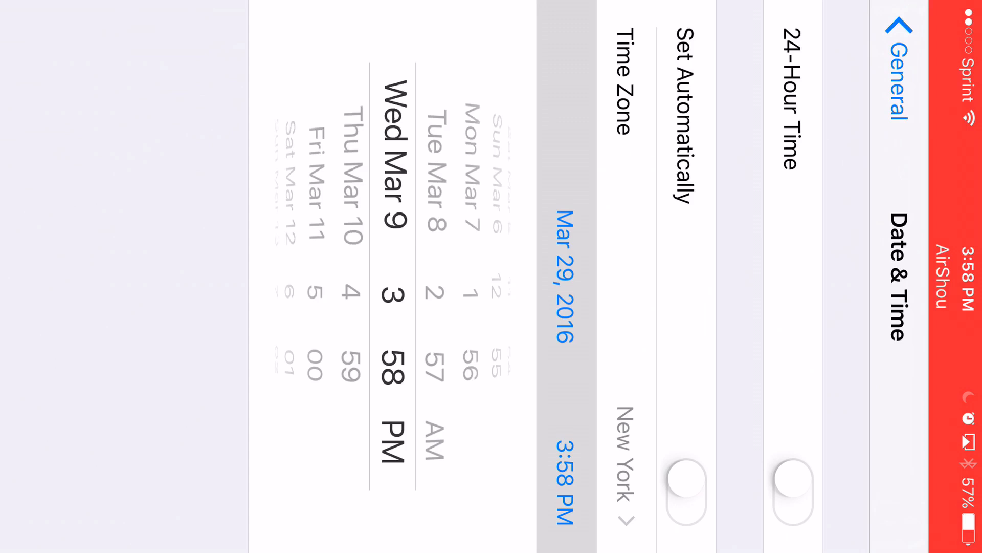
scroll("down", 3)
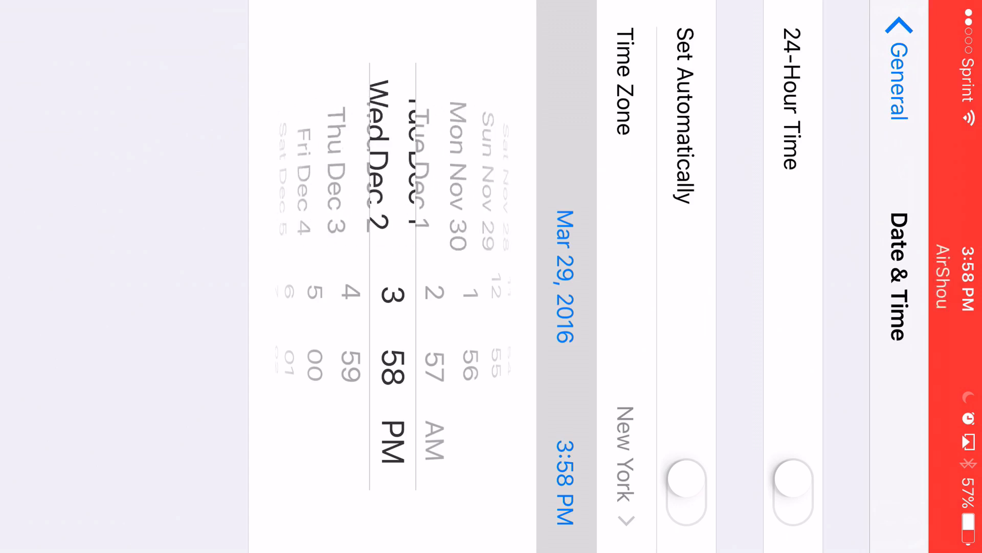
scroll("down", 3)
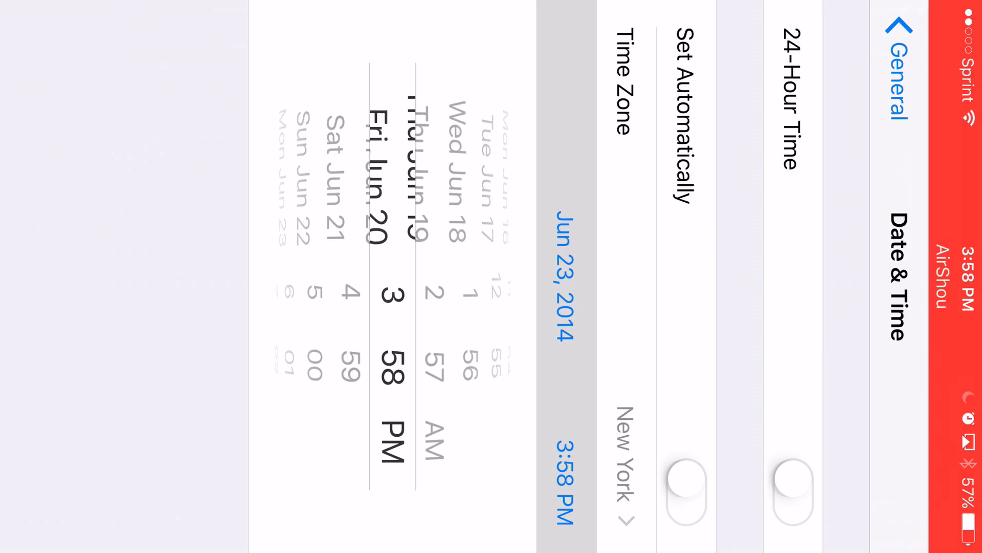
scroll("down", 3)
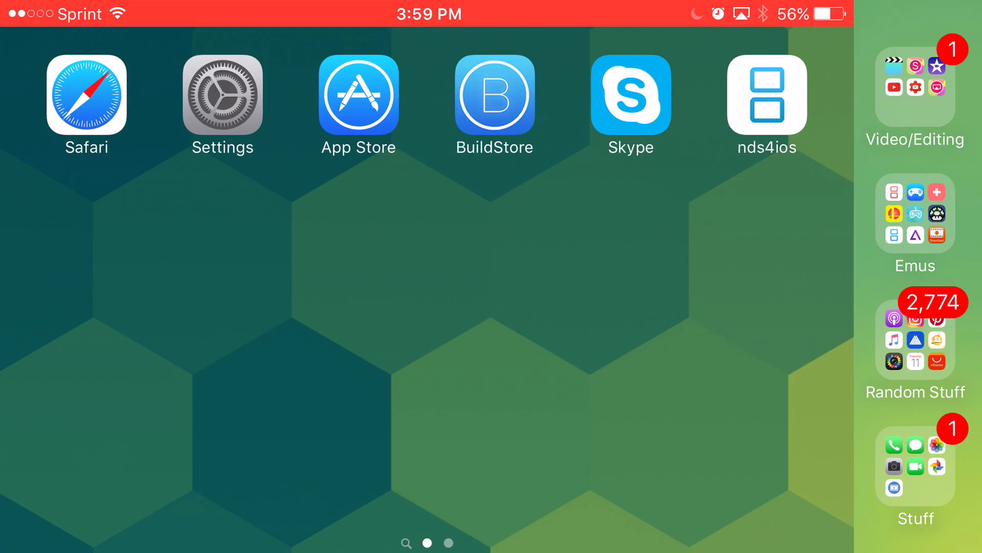
- Try launching nds4ios, dismiss the untrusted-developer alert, and reach Profiles & Device Management in Settings
left_click(494, 95)
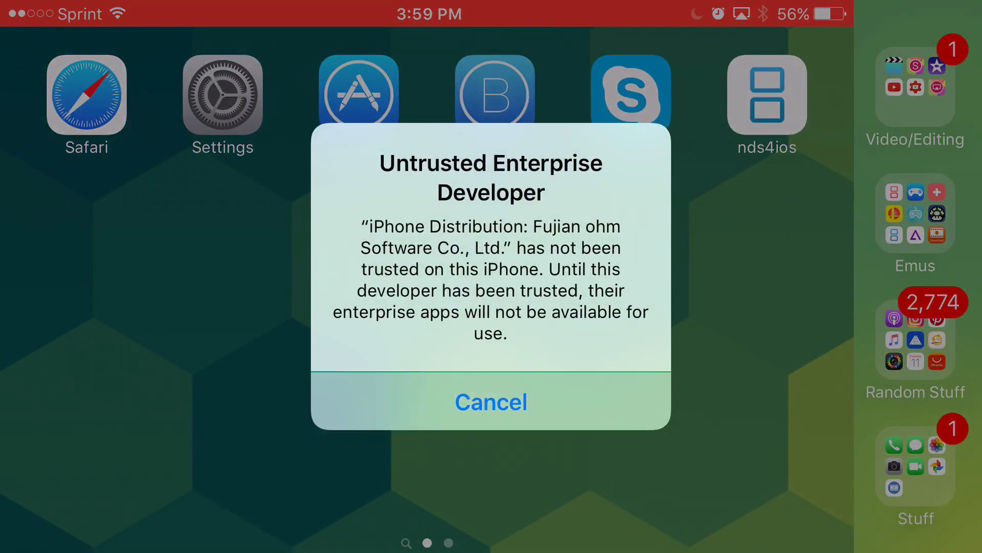
left_click(490, 401)
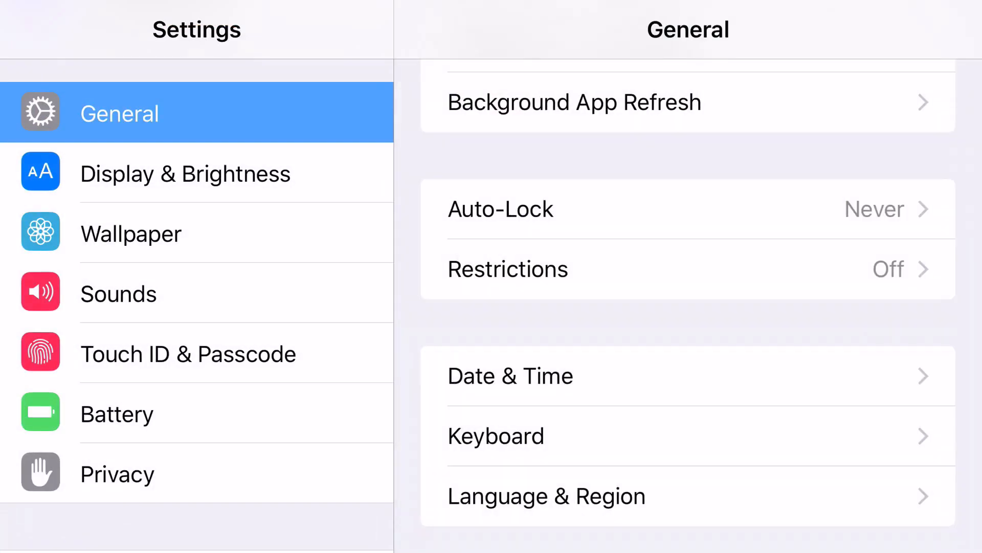
scroll("down", 3)
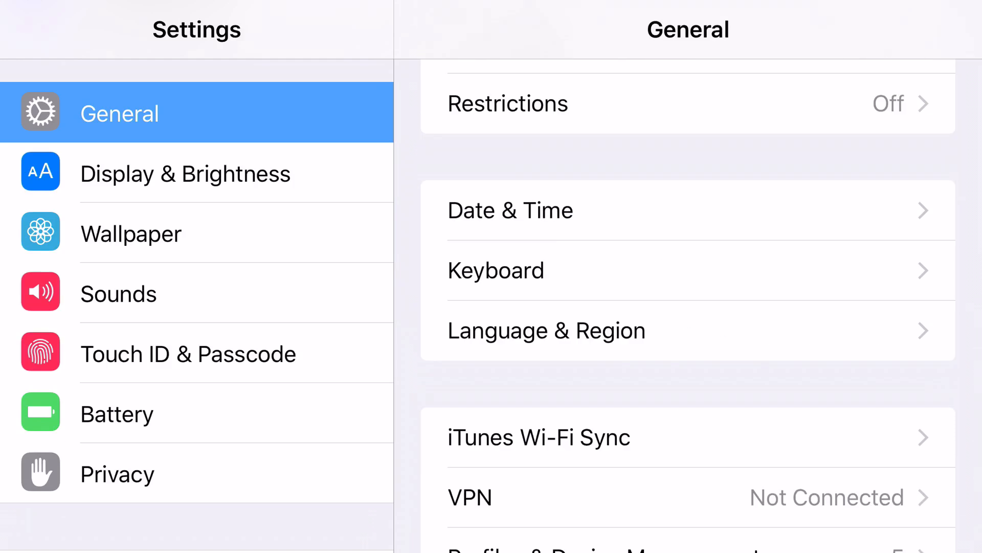
left_click(509, 210)
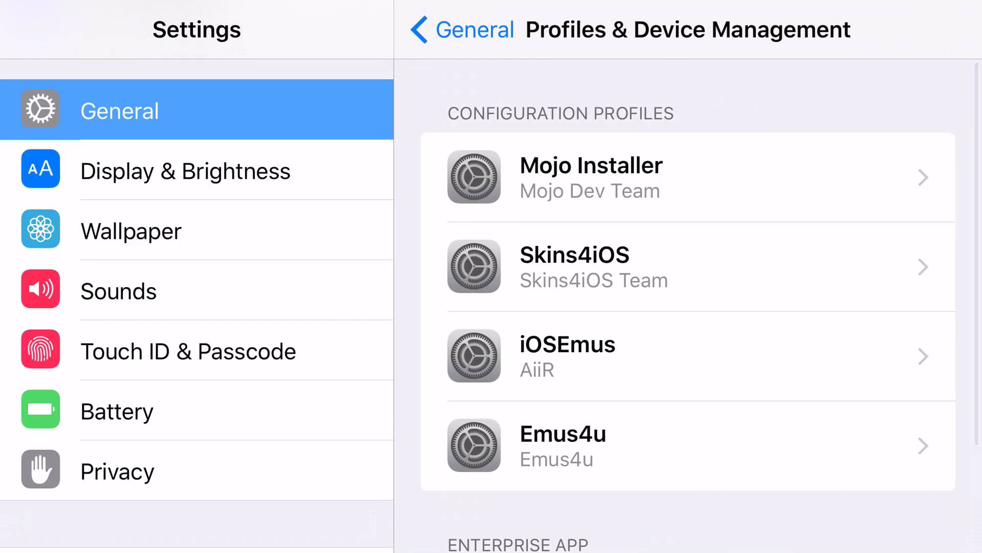
- Trust the Fujian ohm Software Co., Ltd. enterprise developer and confirm
scroll("down", 3)
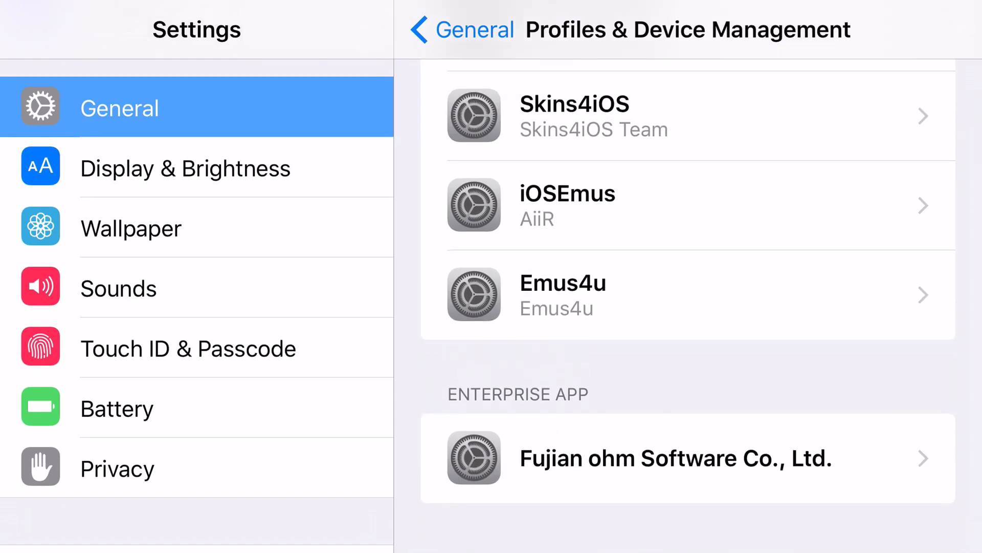
left_click(675, 457)
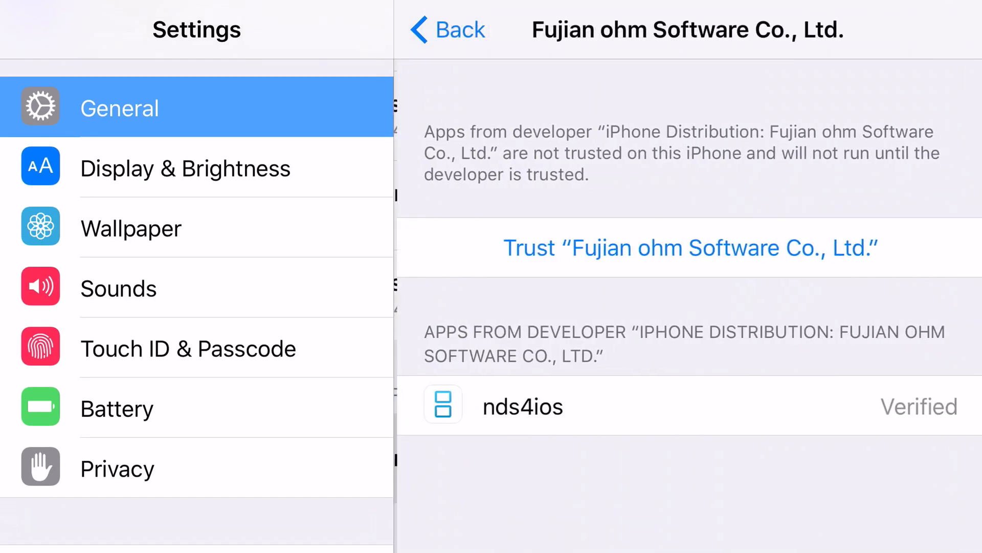
left_click(687, 247)
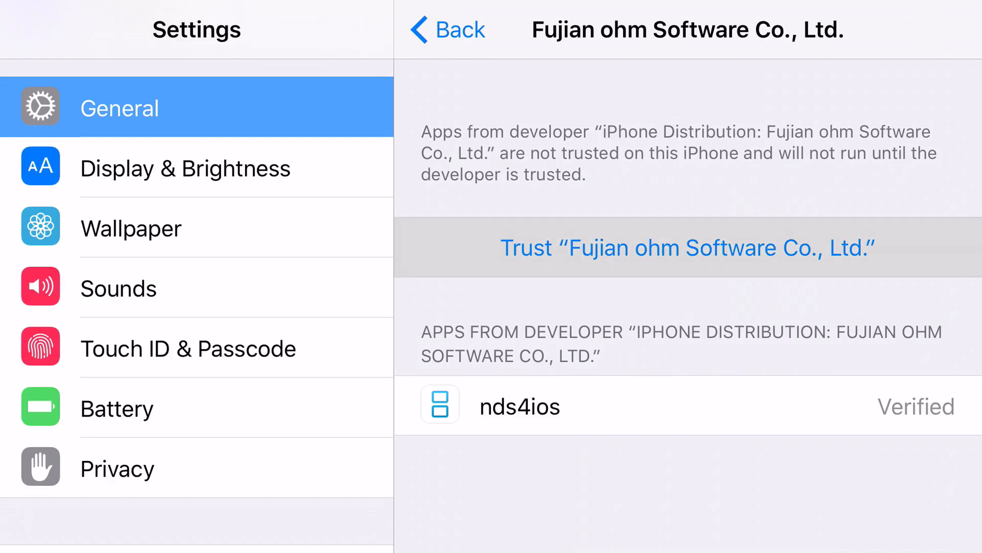
left_click(687, 248)
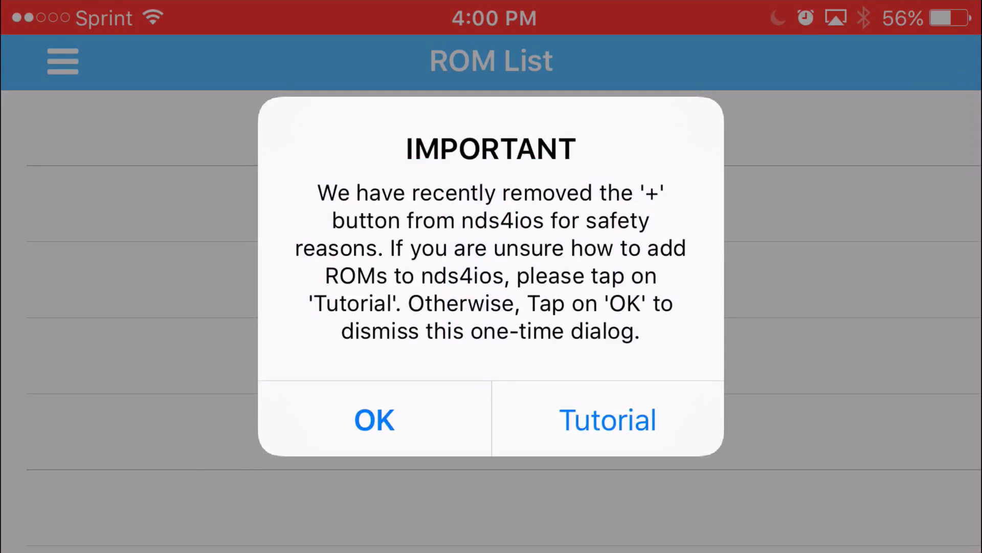
- Dismiss the IMPORTANT one-time notice about adding ROMs in nds4ios
left_click(374, 418)
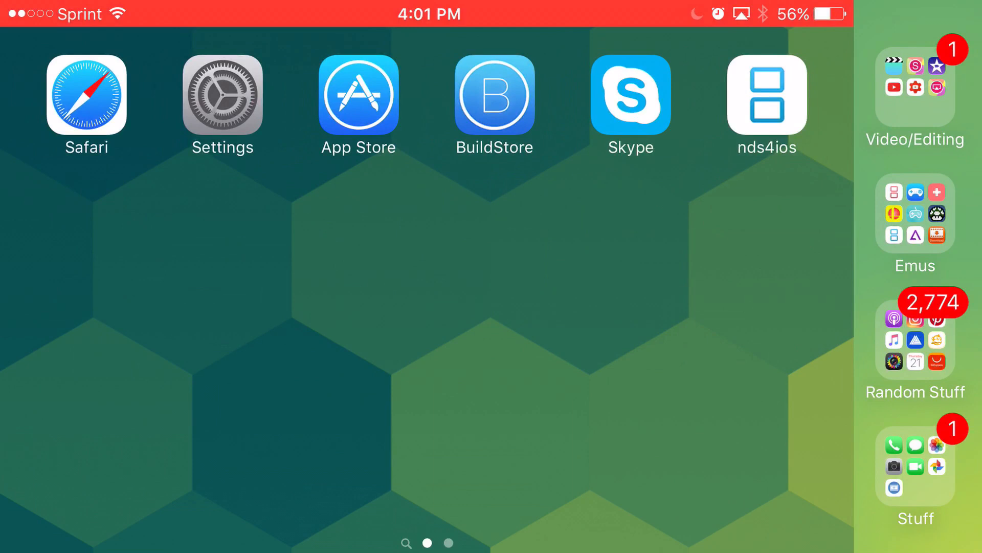
- Open the Video/Editing folder showing Videos, Shou, iMovie, YouTube, Studio and AirShou
left_click(914, 94)
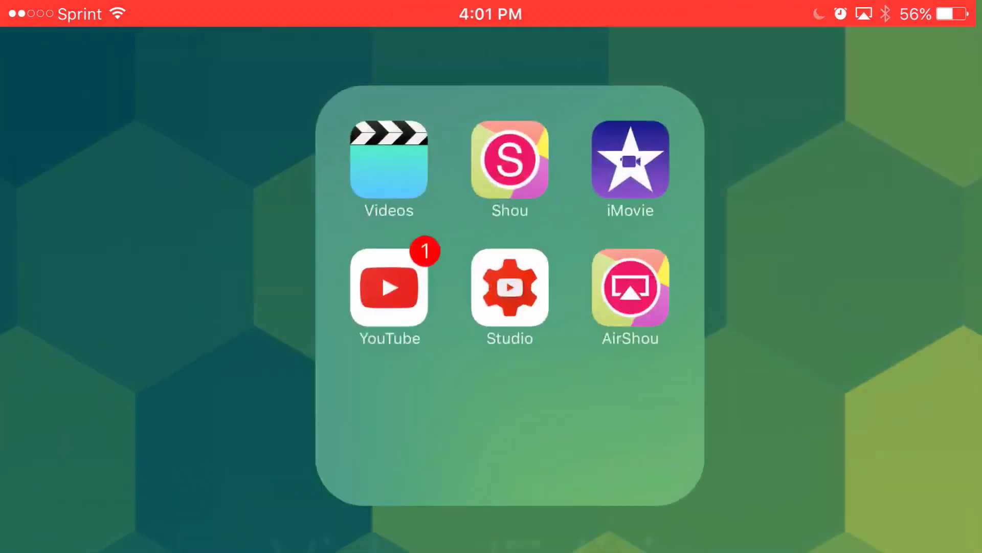